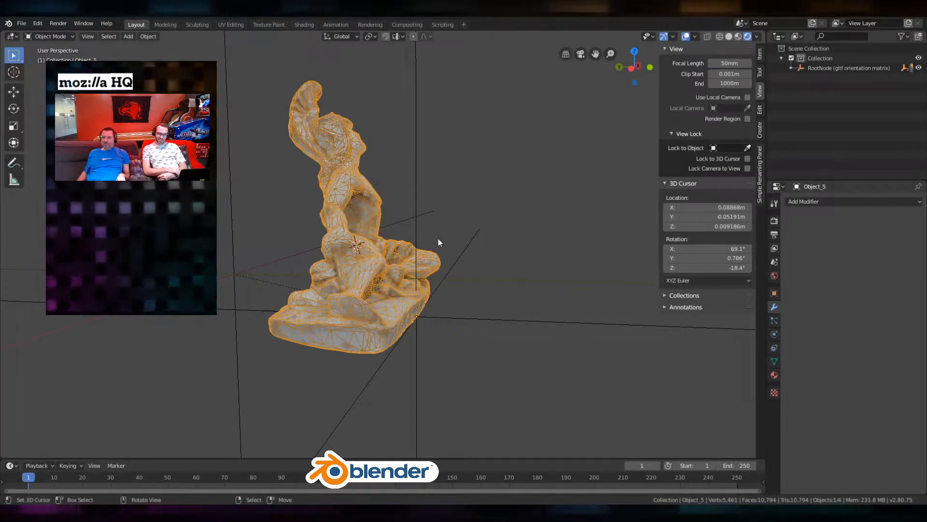
Zoom the viewport out so the whole statue and origin are visible.
drag(438, 243, 429, 236)
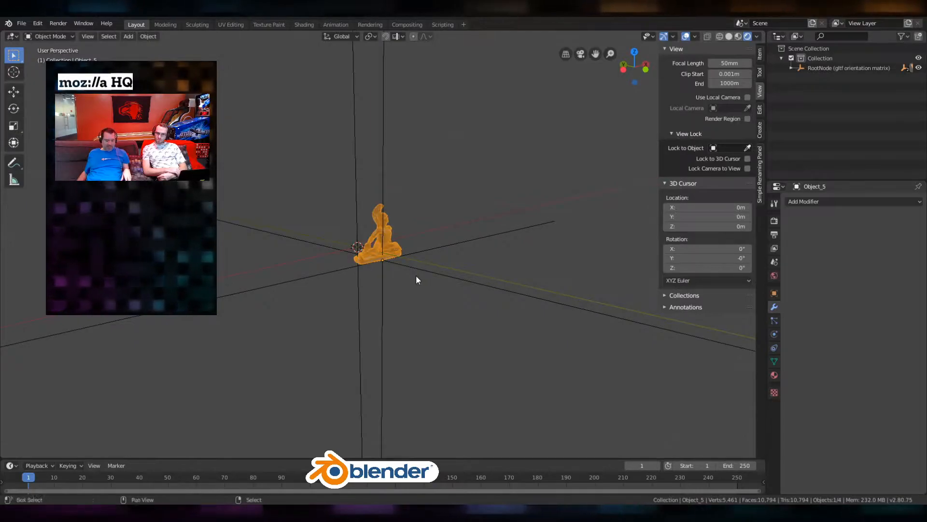
click(128, 37)
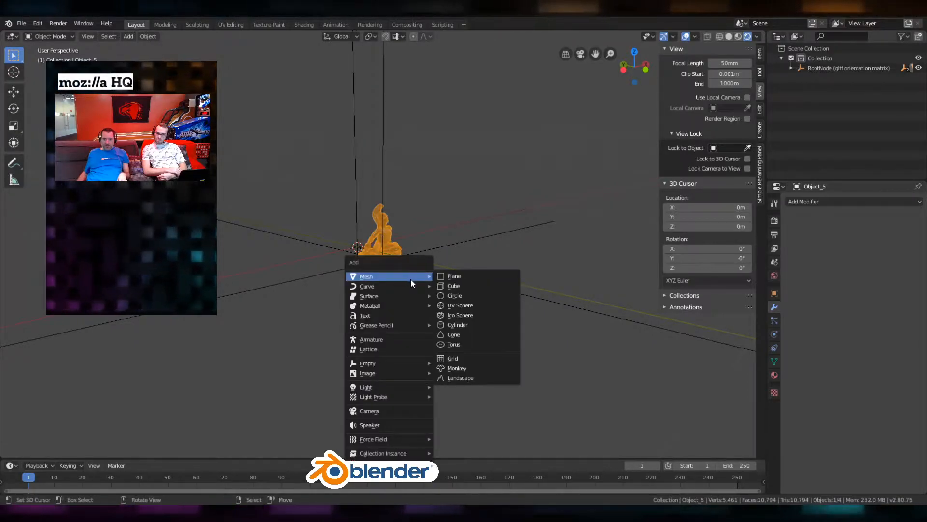
mouse_move(483, 289)
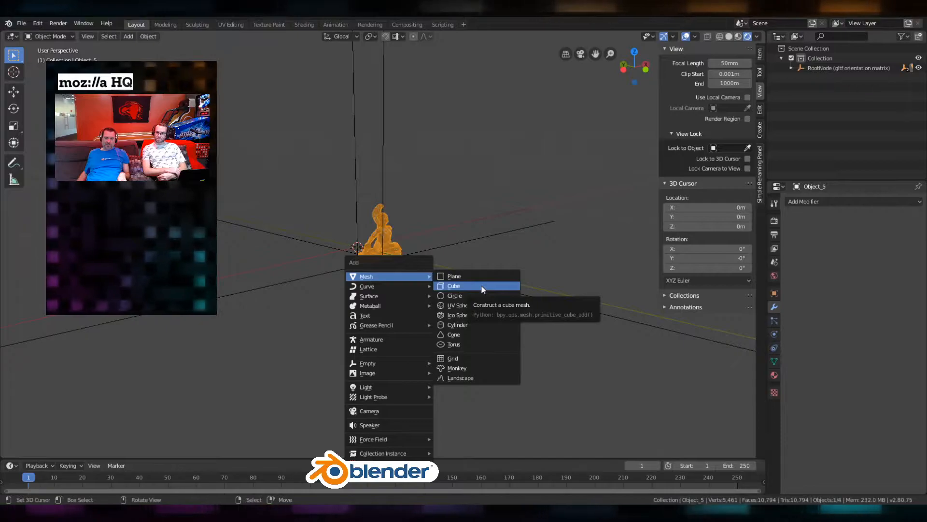
click(453, 286)
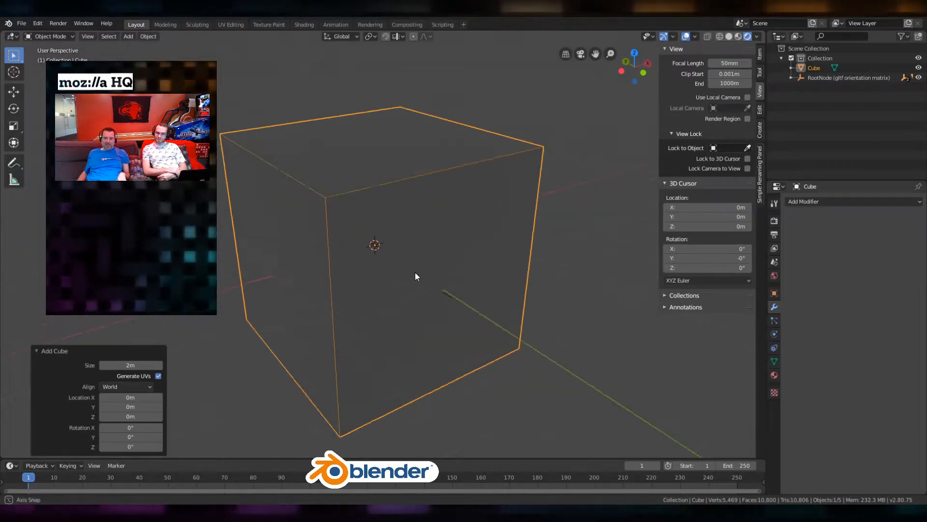
key(g)
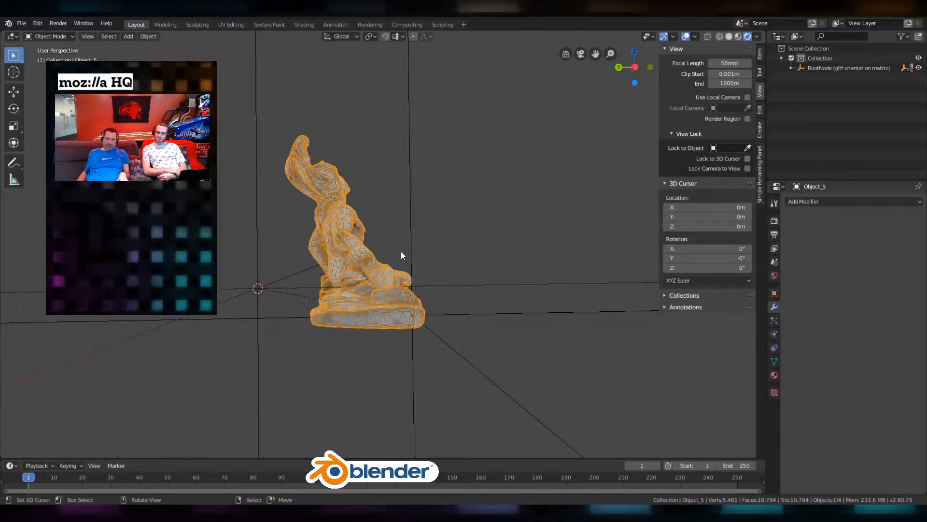
Move the statue mesh down in Edit Mode so its base rests on the world origin.
key(Tab)
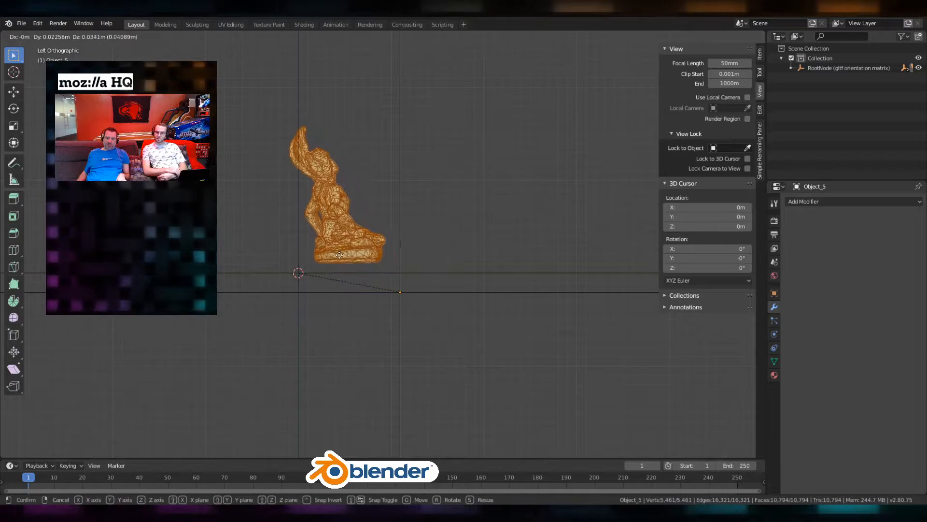
drag(340, 254, 294, 270)
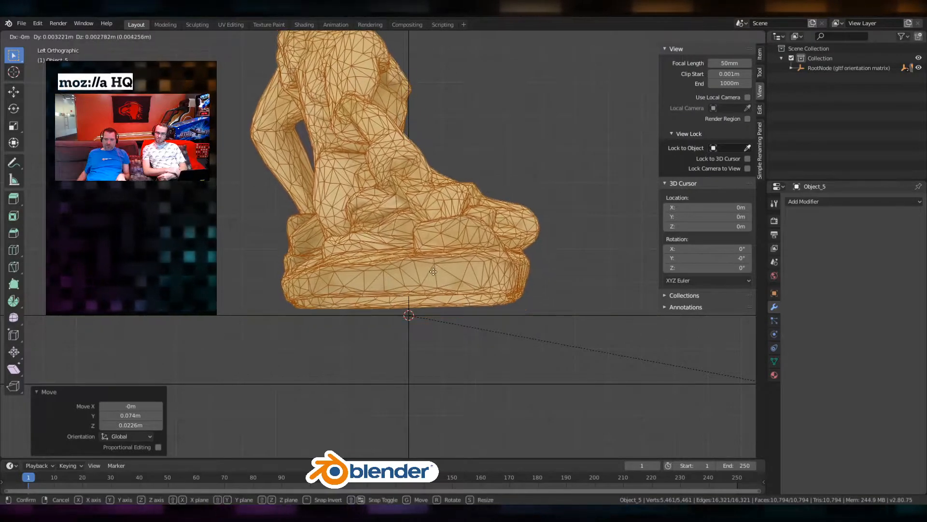
key(Tab)
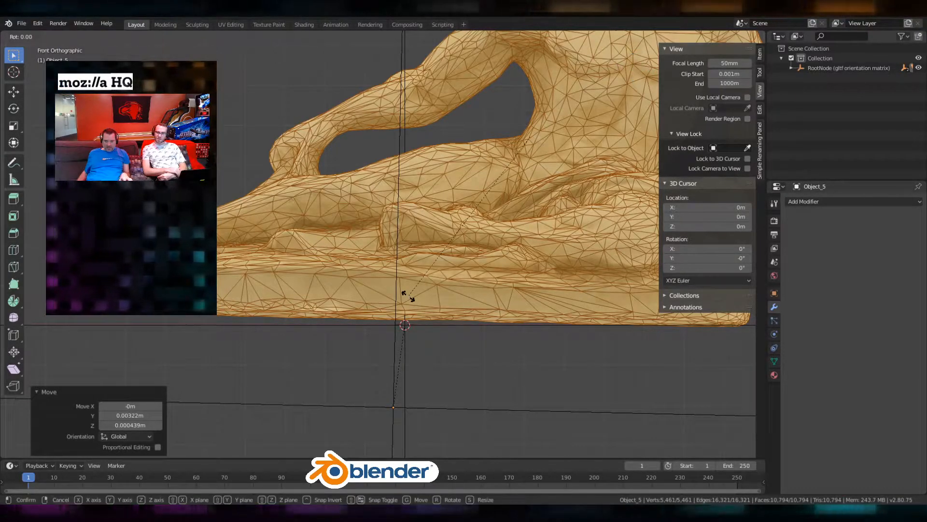
Rotate the statue mesh about the Y axis so it stands upright.
key(y)
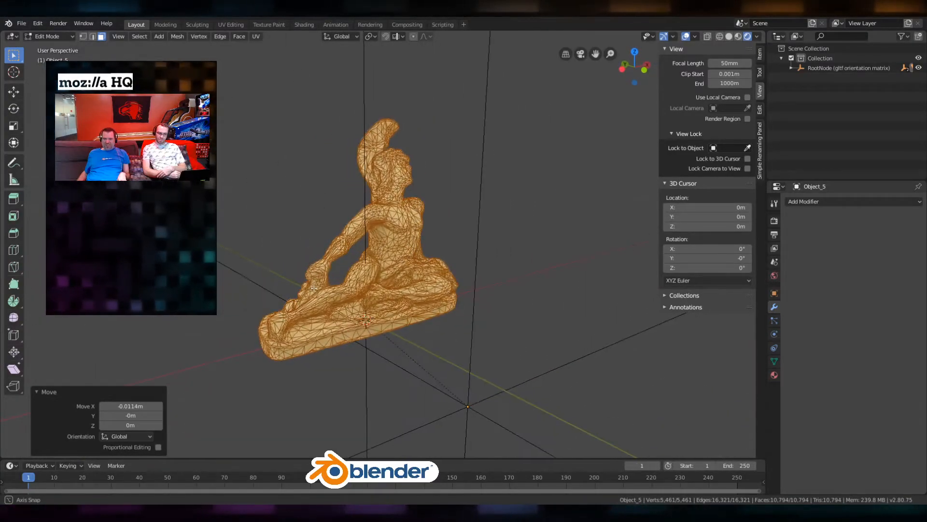
Toggle the Floor overlay off and on, then expand the RootNode hierarchy in the Outliner.
click(688, 37)
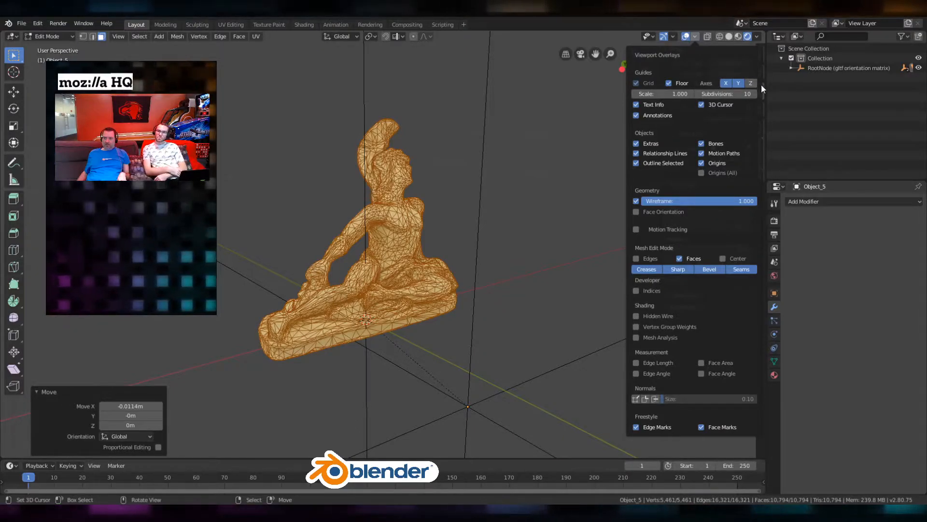
click(668, 83)
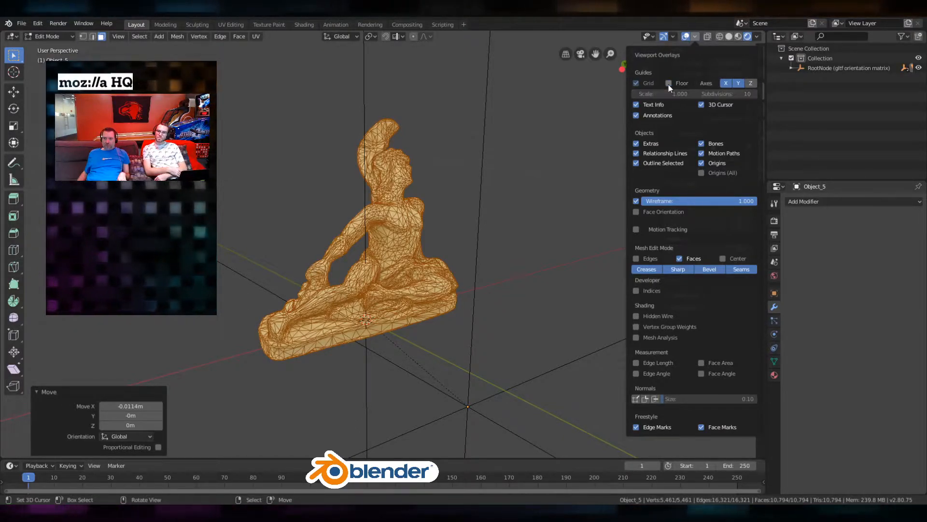
click(669, 83)
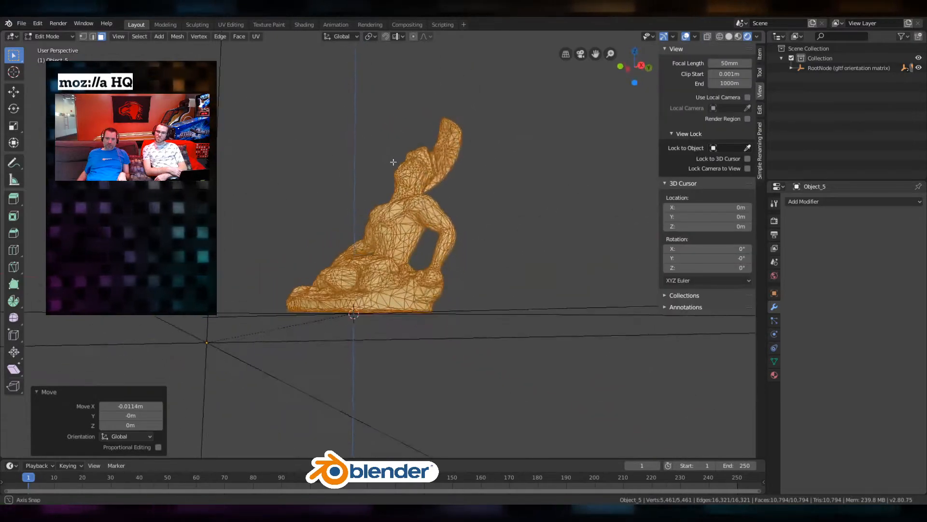
click(695, 37)
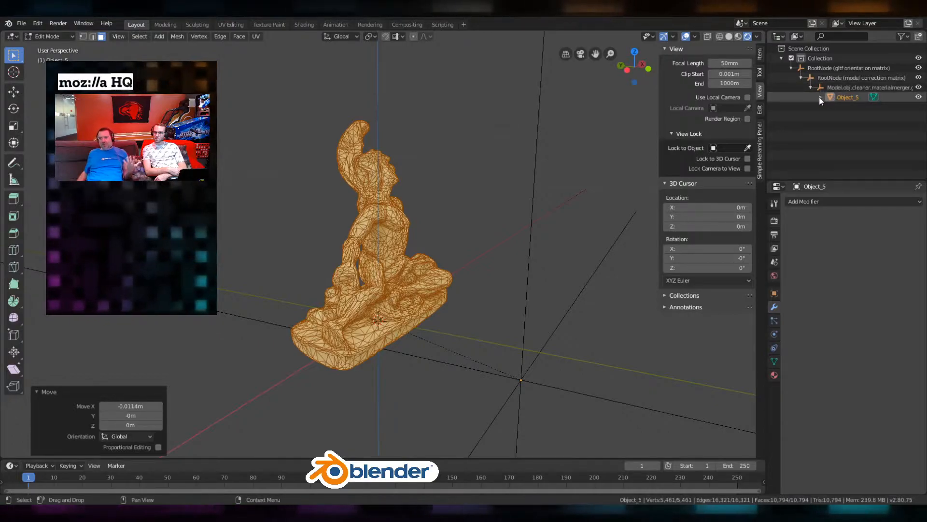
Select Object_5 in the Outliner to unparent and rename it StatueAchilles.
click(829, 97)
text(StatueAchilles)
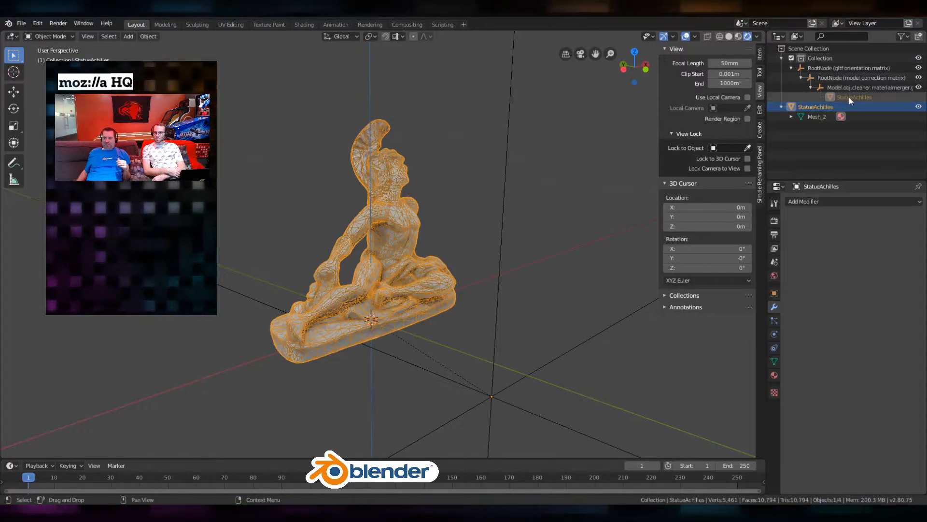
Delete the imported Collection with its RootNode hierarchy, leaving StatueAchilles in Edit Mode.
click(820, 58)
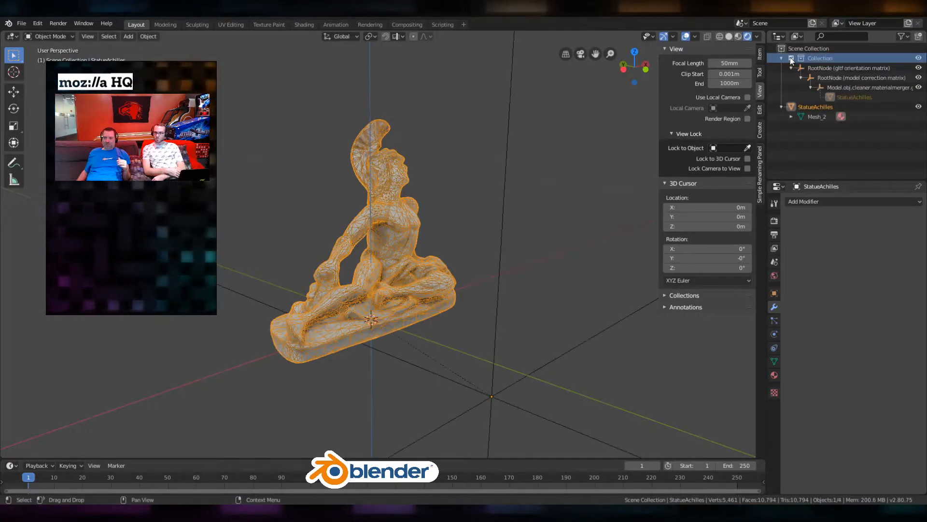
right_click(819, 58)
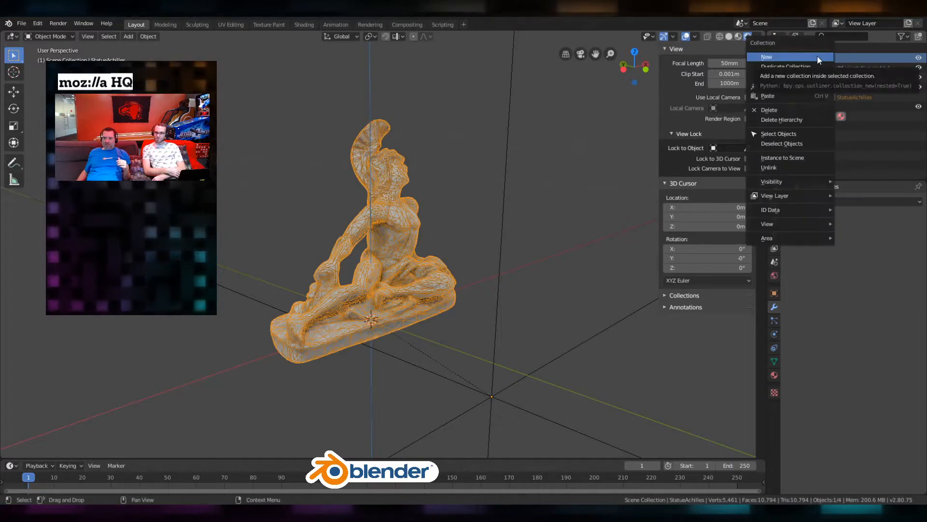
mouse_move(807, 120)
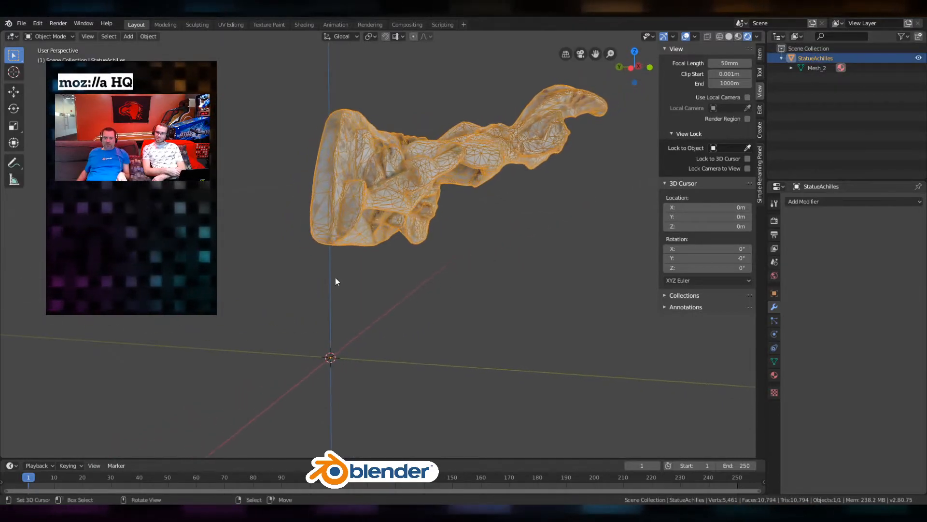
key(Tab)
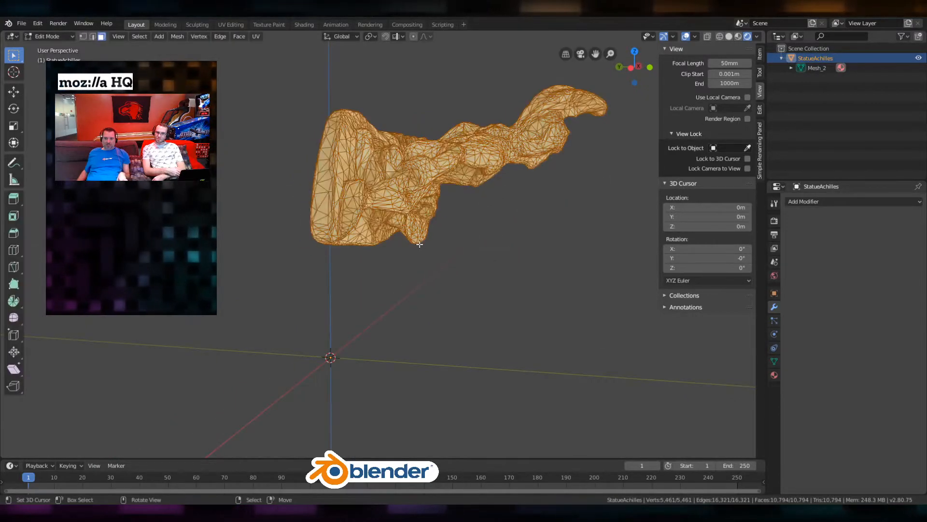
key(Tab)
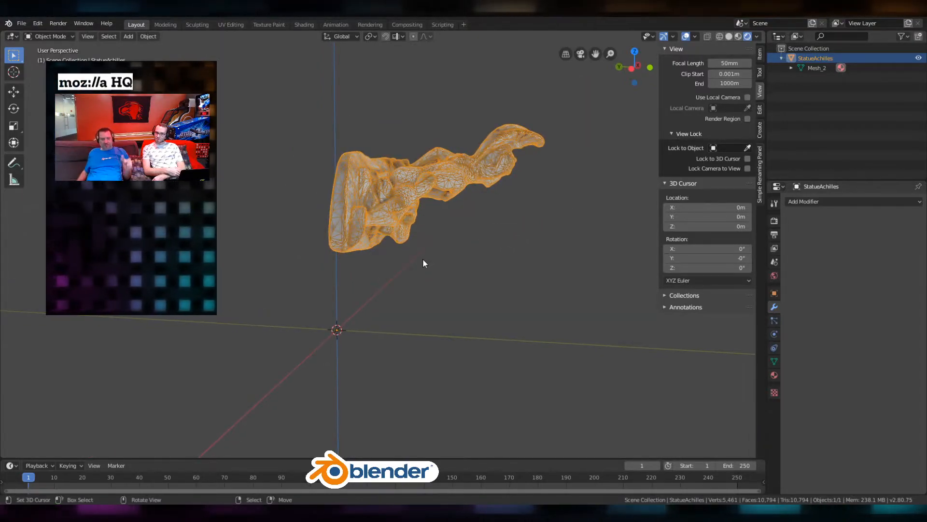
key(Tab)
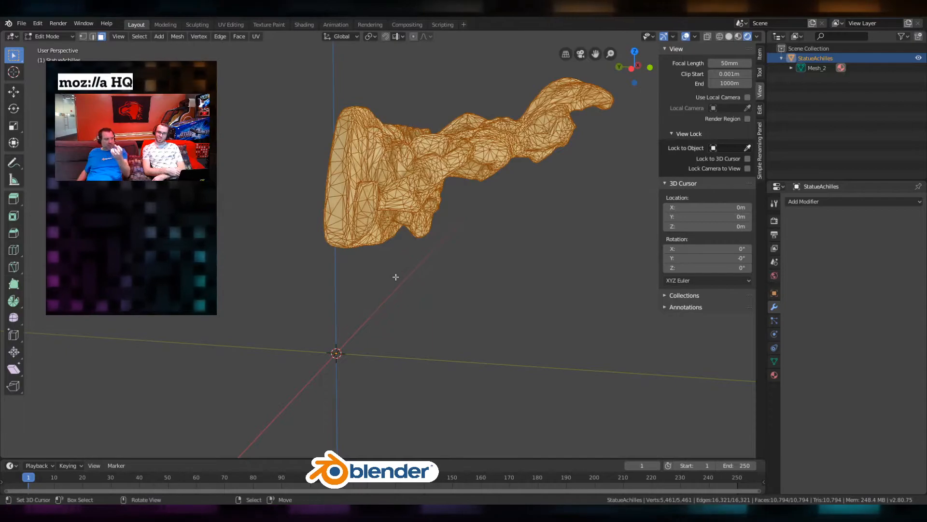
mouse_move(396, 274)
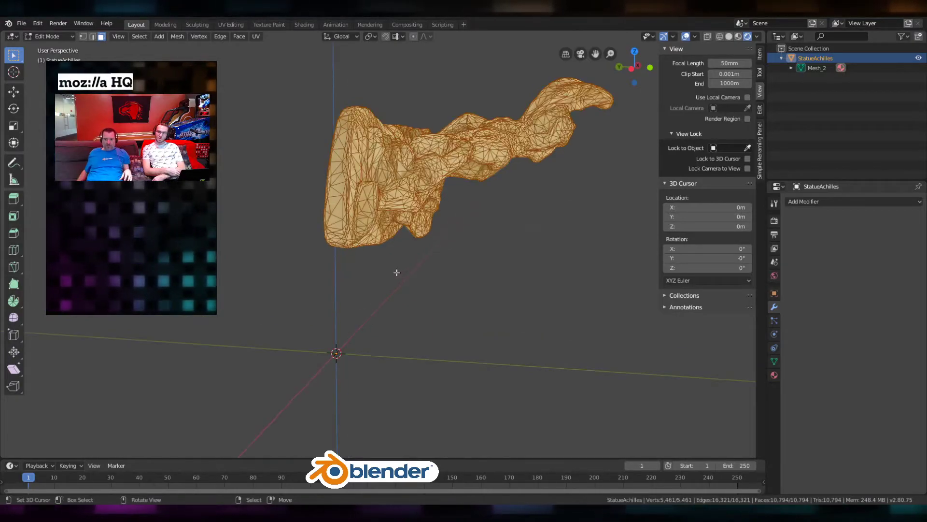
drag(396, 273, 410, 264)
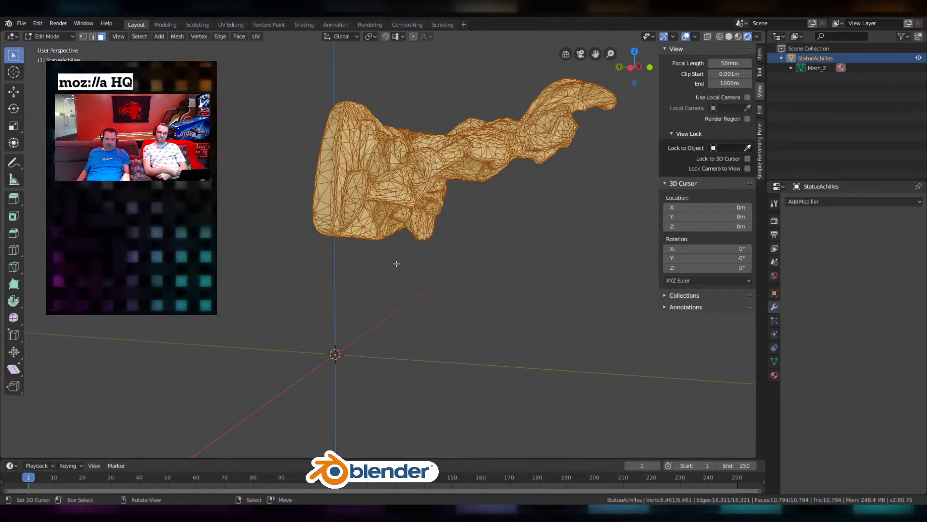
mouse_move(417, 247)
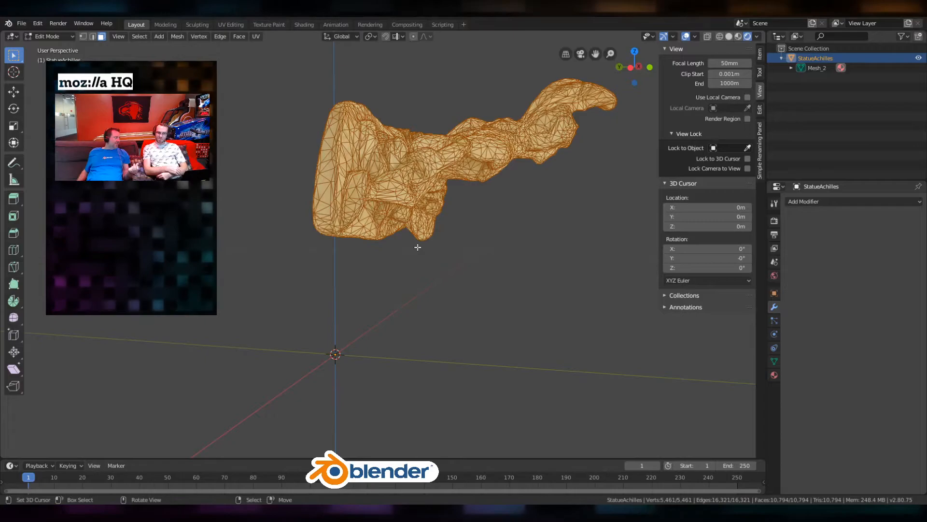
mouse_move(406, 272)
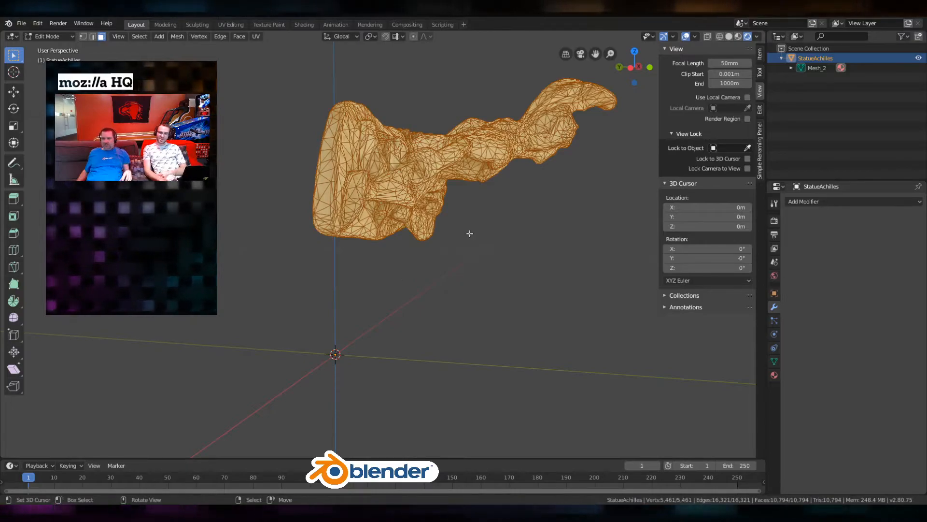
key(r)
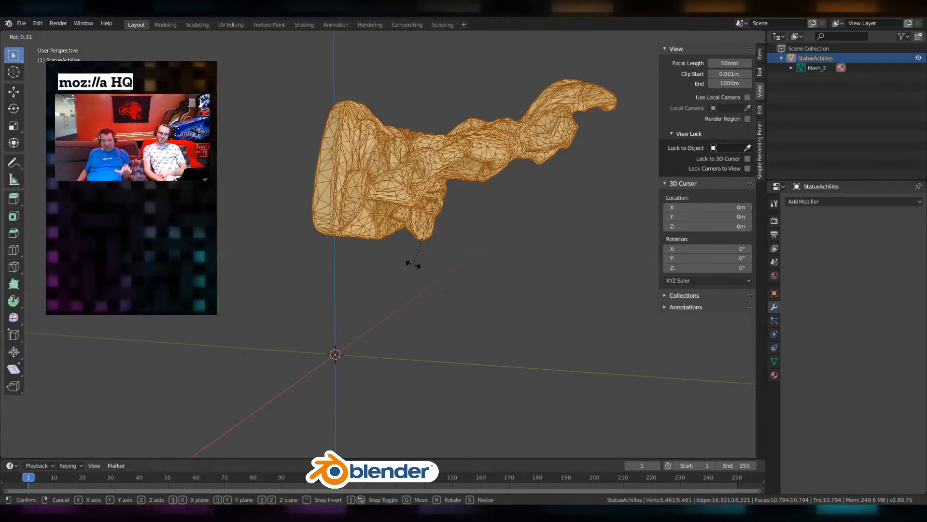
Rotate the mesh 90° about the X axis so the statue stands on its base.
key(X)
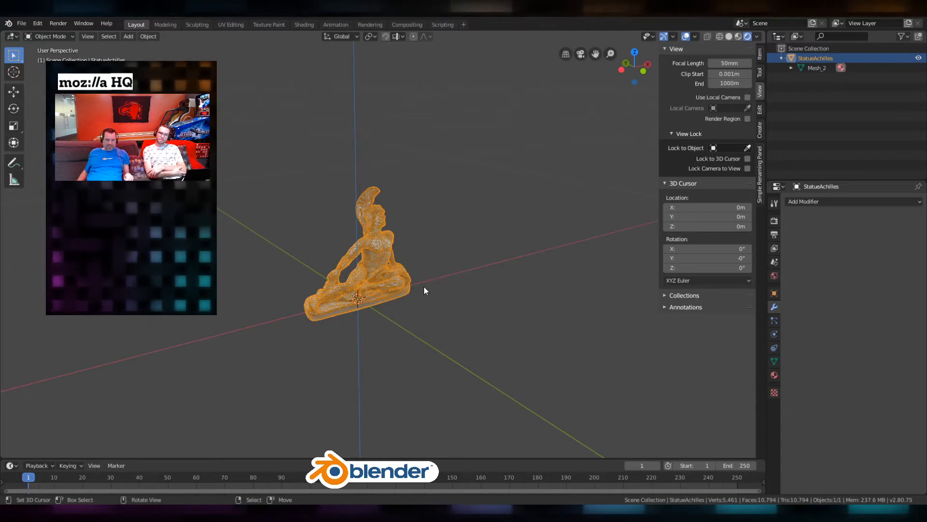
Scale the statue by 20, showing scale 20 and 3.61 × 2.08 × 2.98 m in the Item sidebar.
key(s)
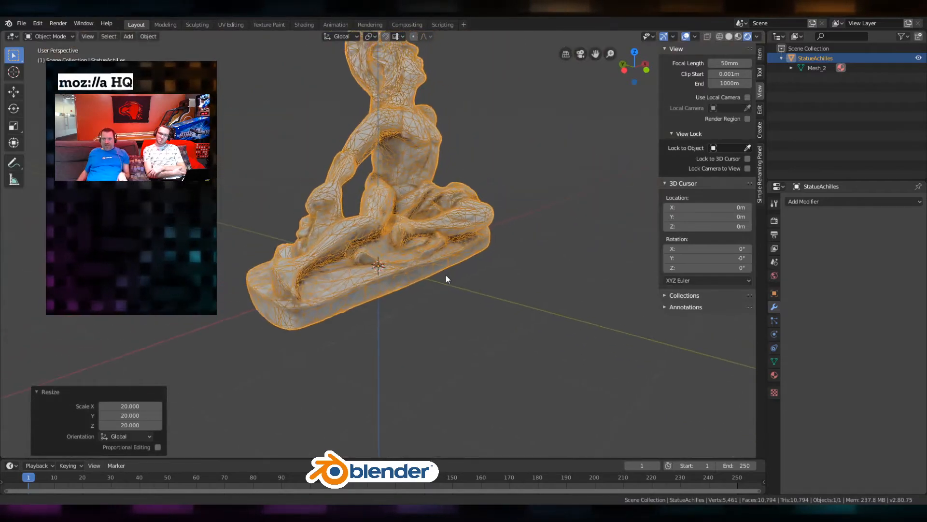
click(759, 54)
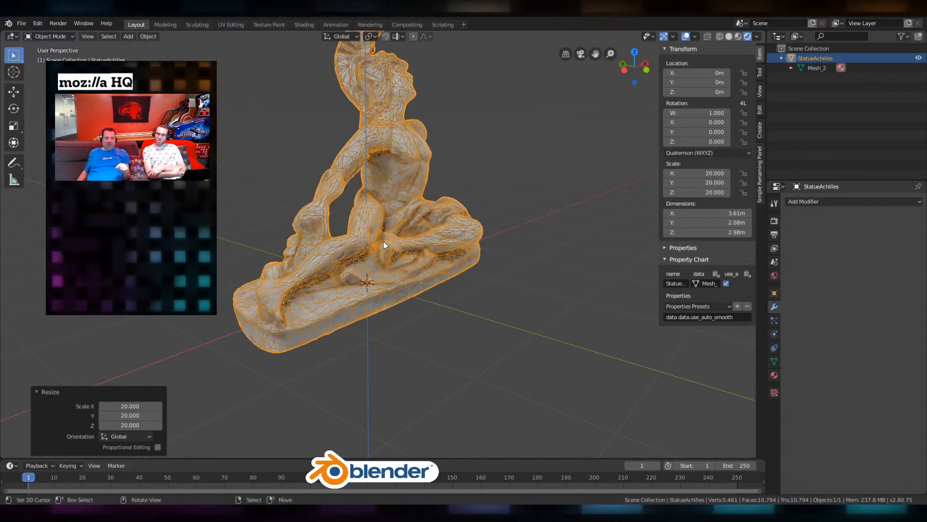
drag(384, 246, 455, 201)
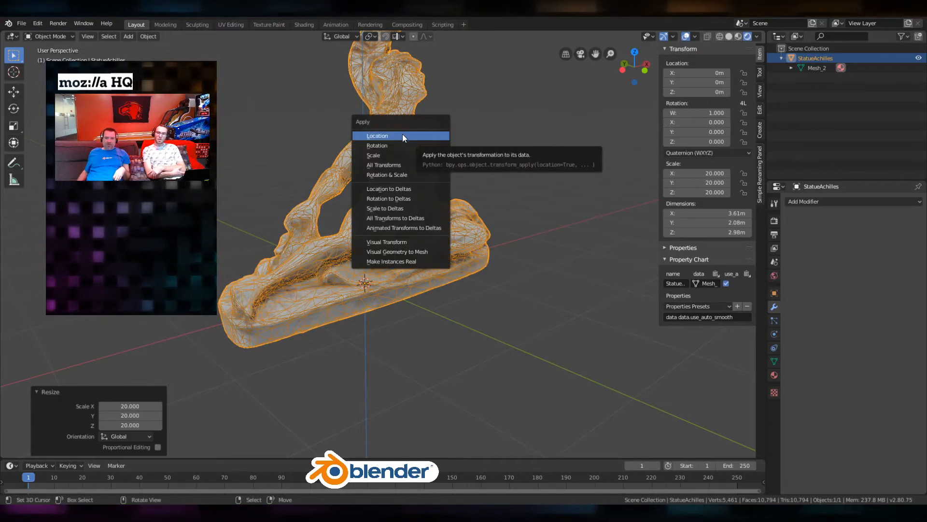
mouse_move(408, 165)
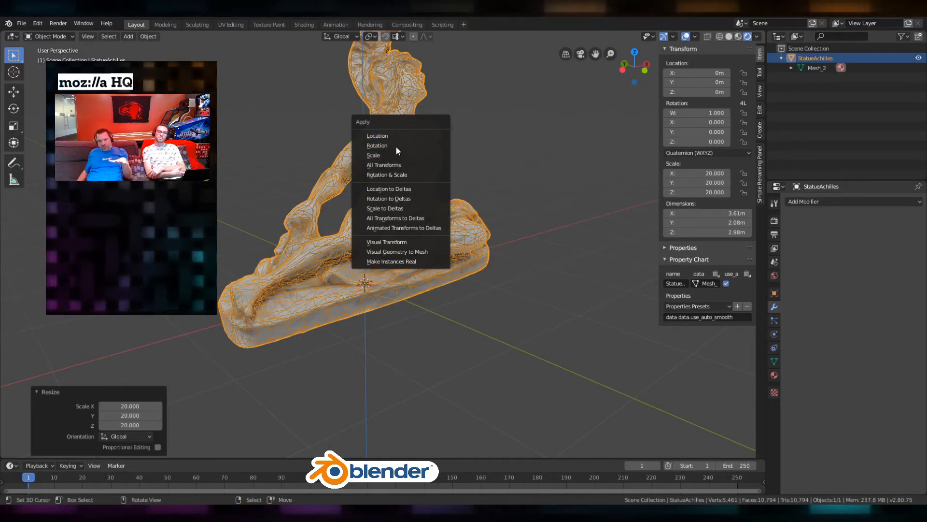
mouse_move(398, 165)
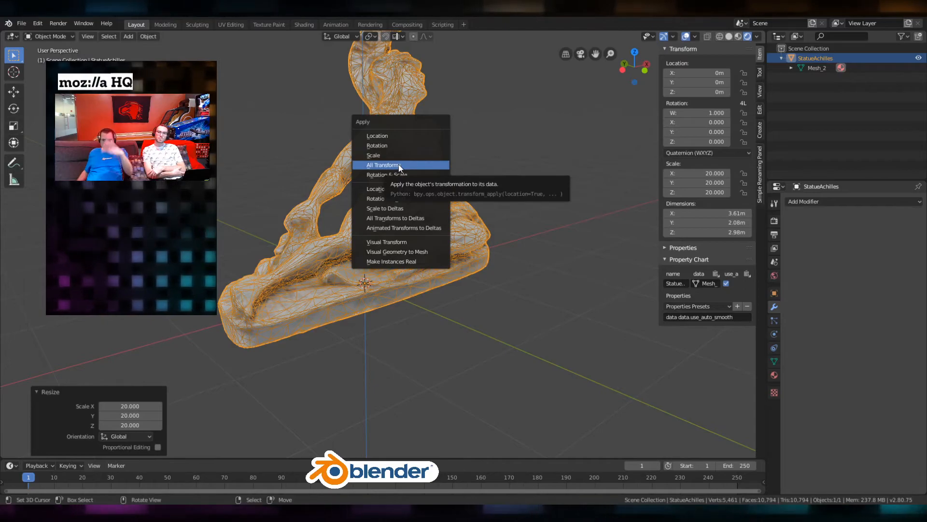
Apply All Transforms so the statue's scale reads 1 at 3.61 × 2.08 × 2.98 m.
click(385, 164)
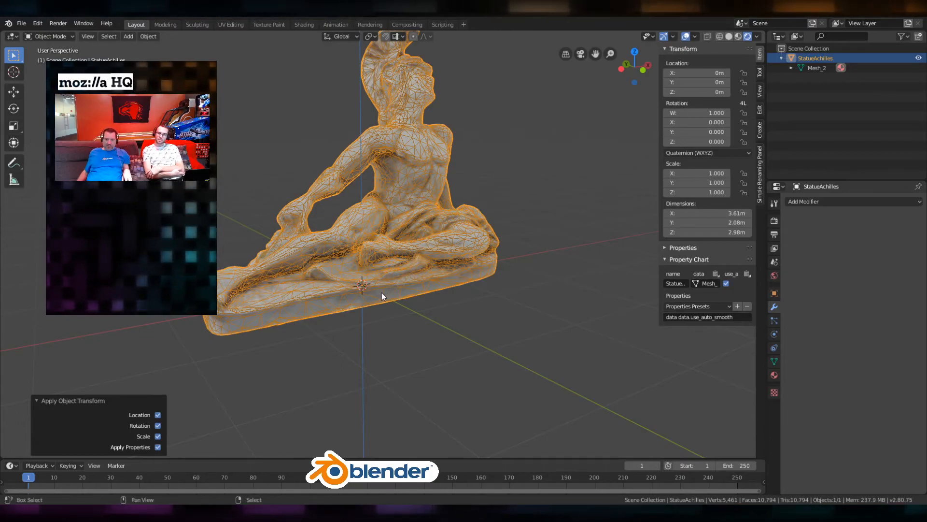
click(128, 37)
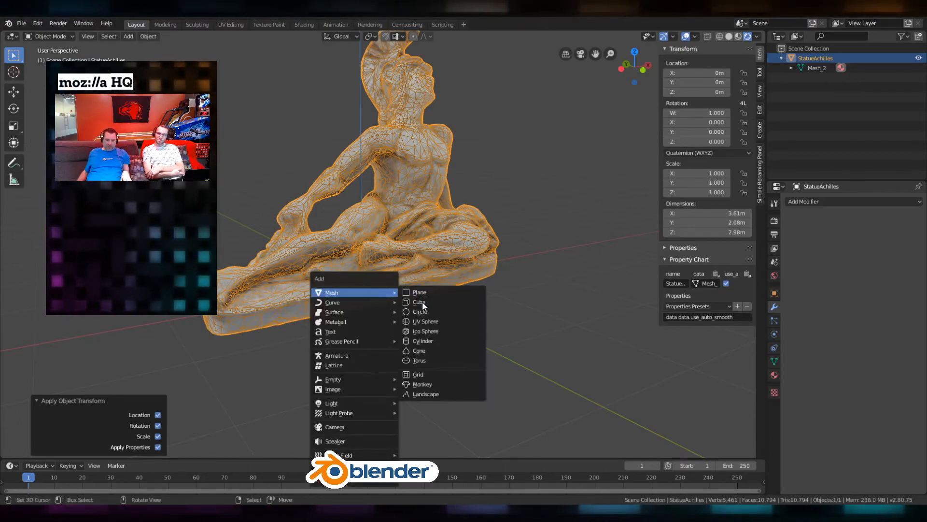
Add a 2 m cube at the world origin and compare its size against the statue.
click(418, 302)
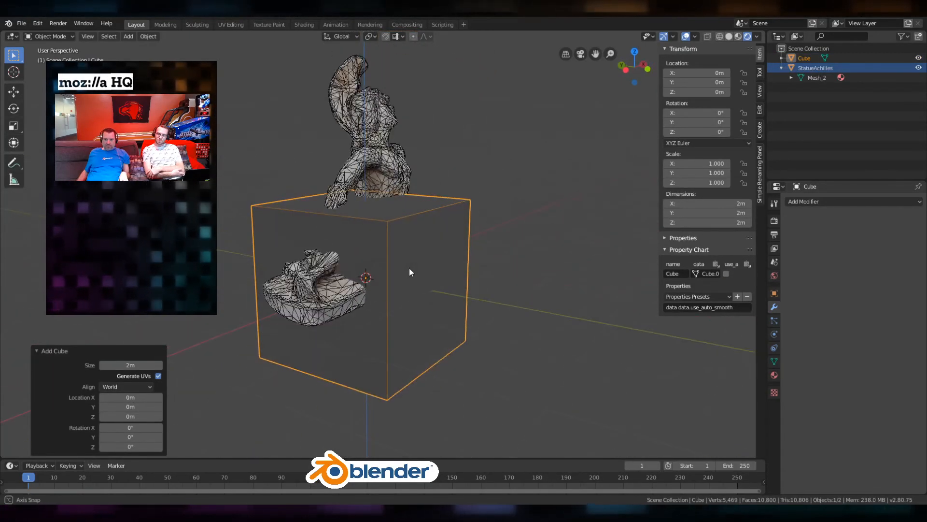
drag(411, 272, 378, 275)
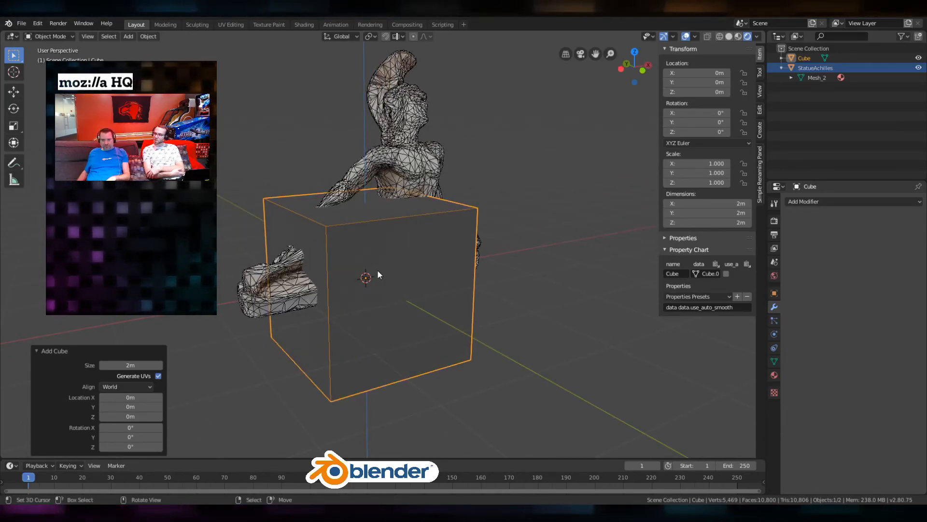
mouse_move(413, 323)
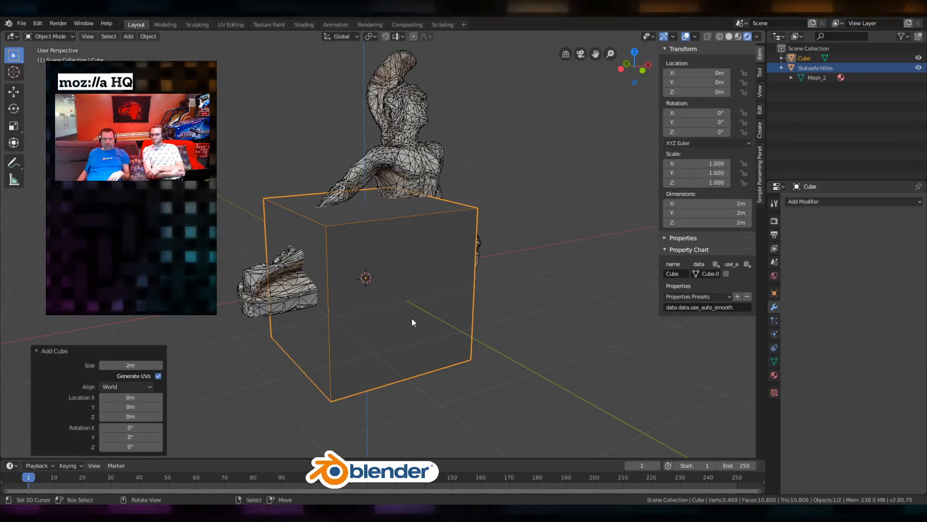
mouse_move(332, 410)
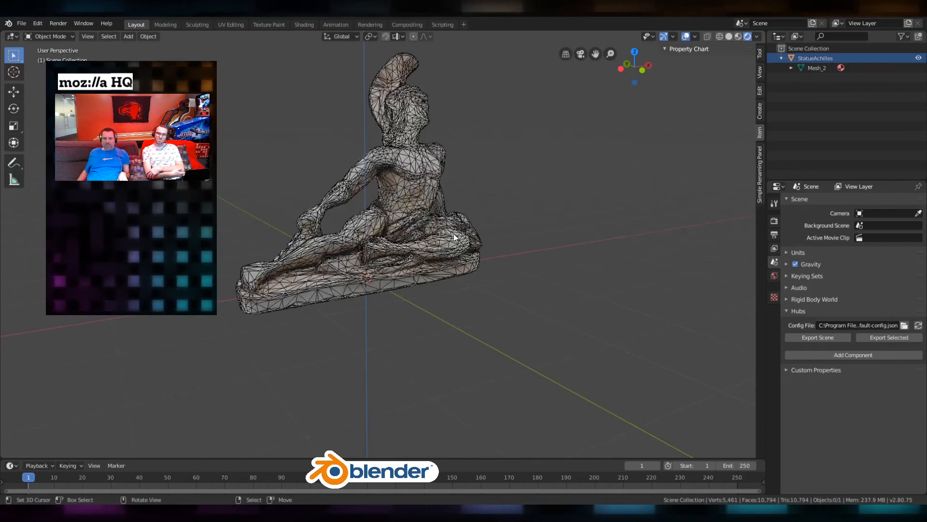
Orbit the viewport around the enlarged StatueAchilles, now the only object in the scene.
drag(455, 236, 464, 260)
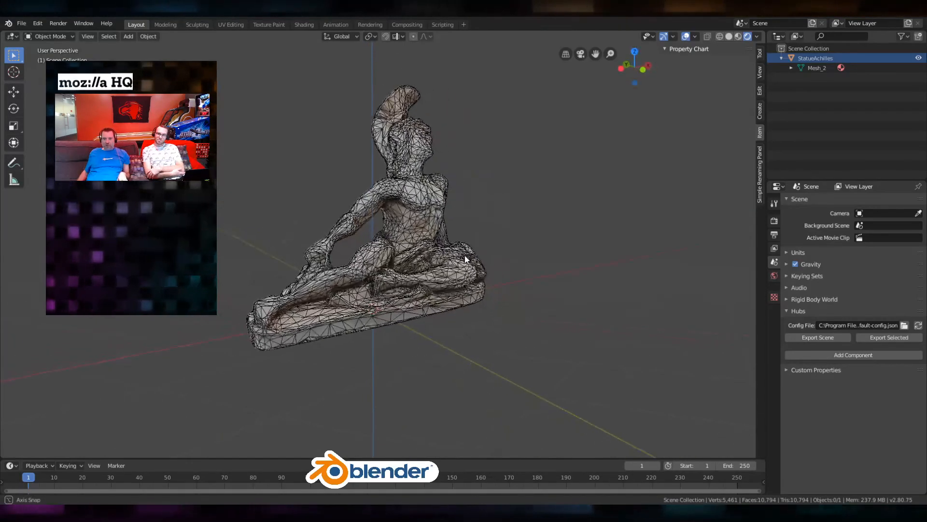